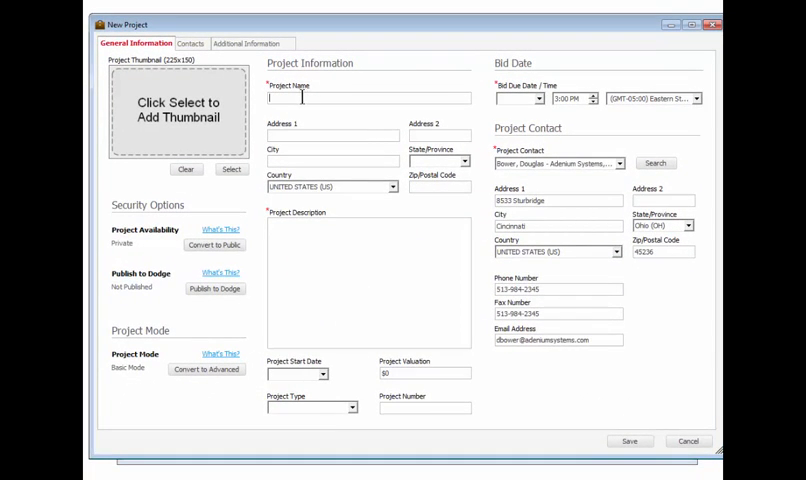
Enter the Demo Project 2 name, 156 2nd Street San Francisco, California address, and description.
{"action": "type", "text": "Demop Pr"}
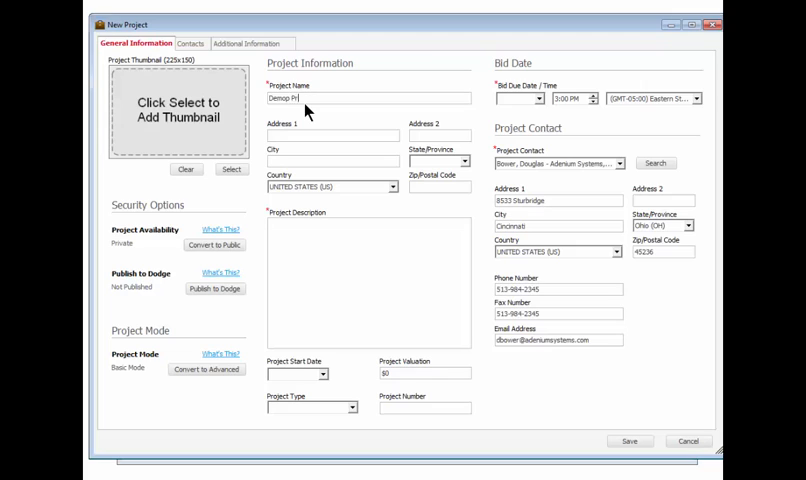
{"action": "type", "text": "Demo Project 2"}
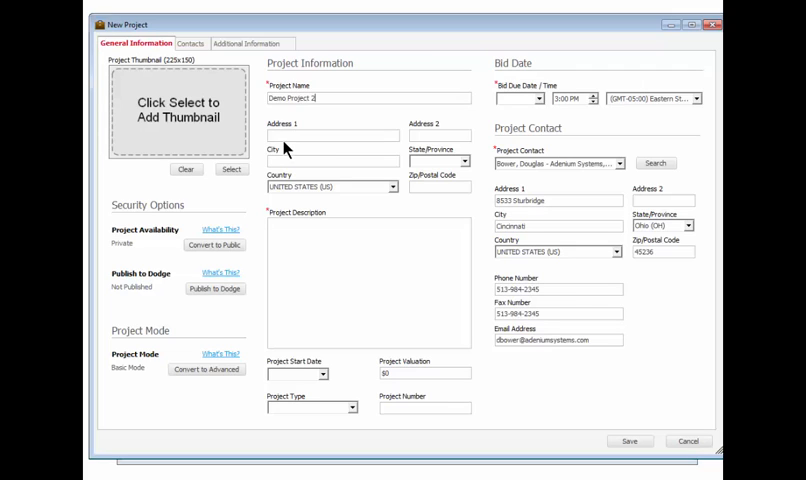
{"action": "type", "text": "123 Main"}
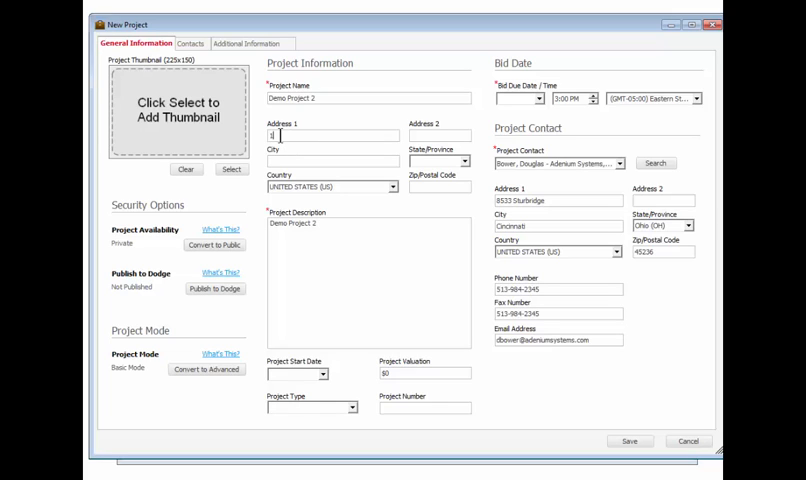
{"action": "type", "text": "158 2nd Street"}
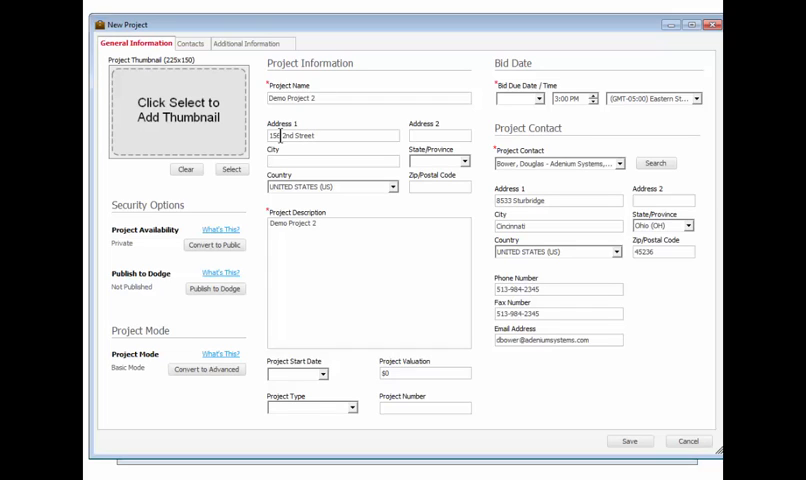
{"action": "type", "text": "San Francisco"}
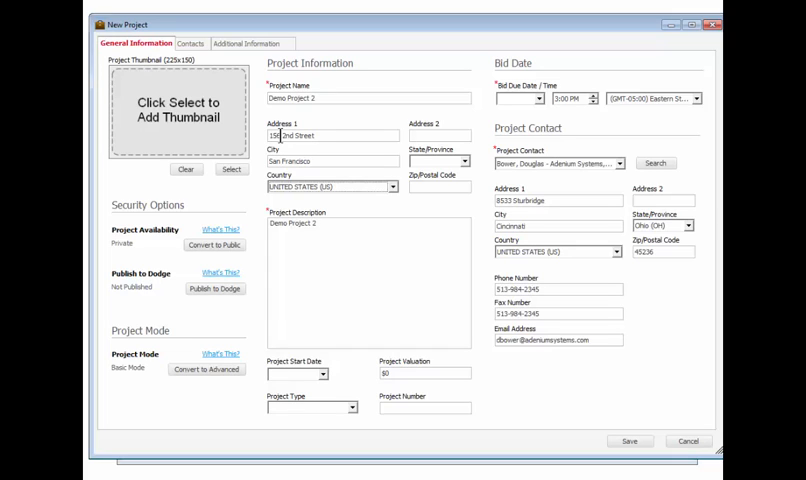
{"action": "left_click", "coordinate": [430, 161]}
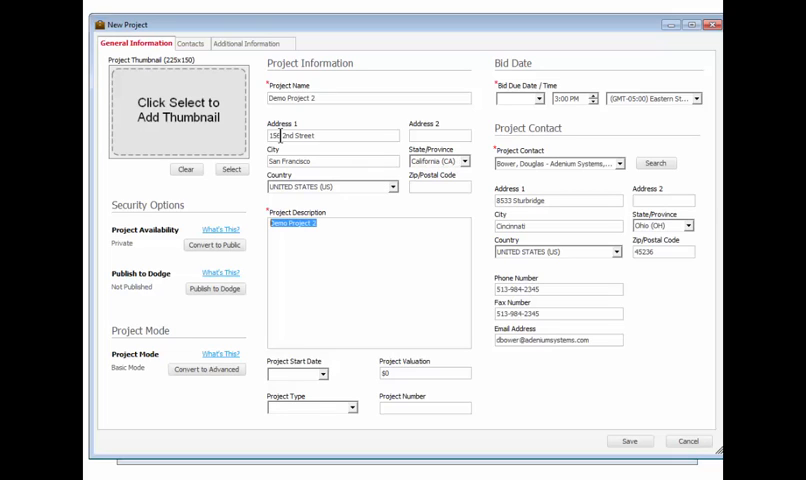
{"action": "type", "text": "This is Tl"}
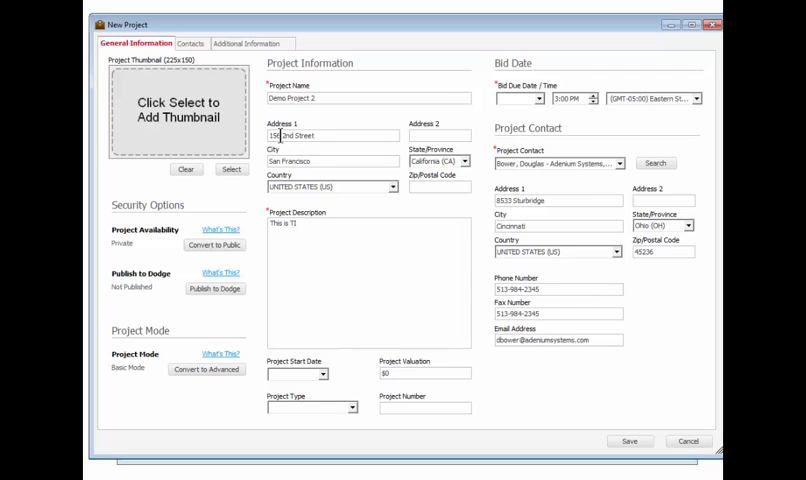
Set valuation $50,000,000, start date April 1, 2015, and bid due date, then save.
{"action": "left_click", "coordinate": [383, 372]}
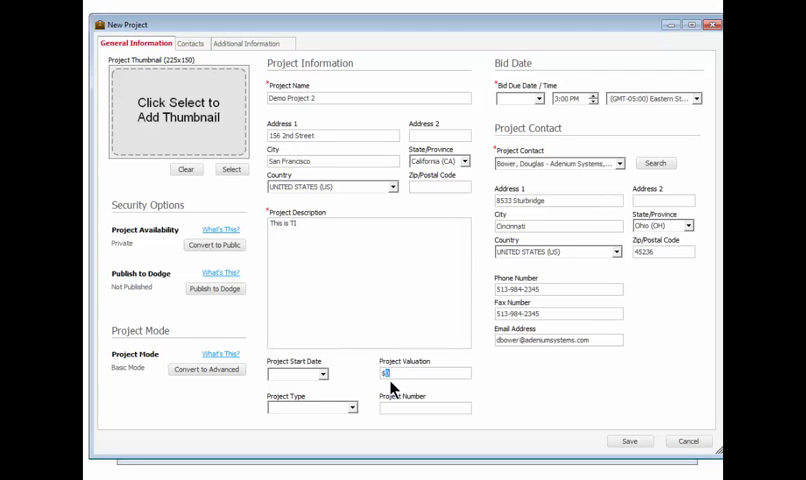
{"action": "type", "text": "$5,000"}
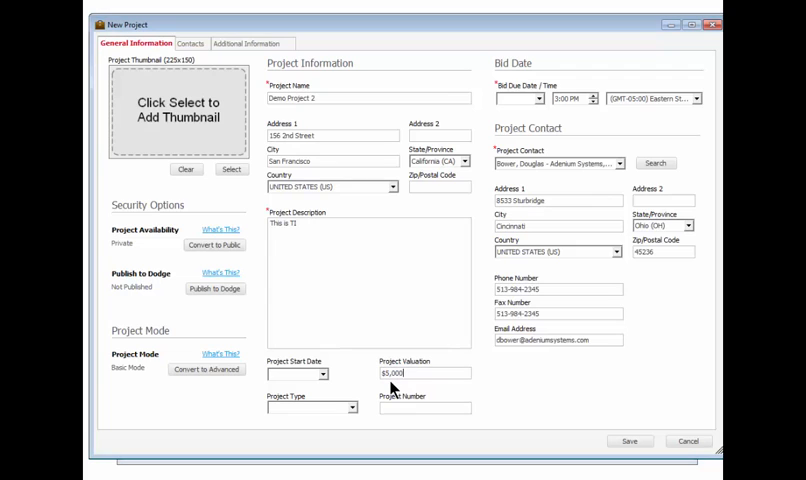
{"action": "type", "text": "50,000,000"}
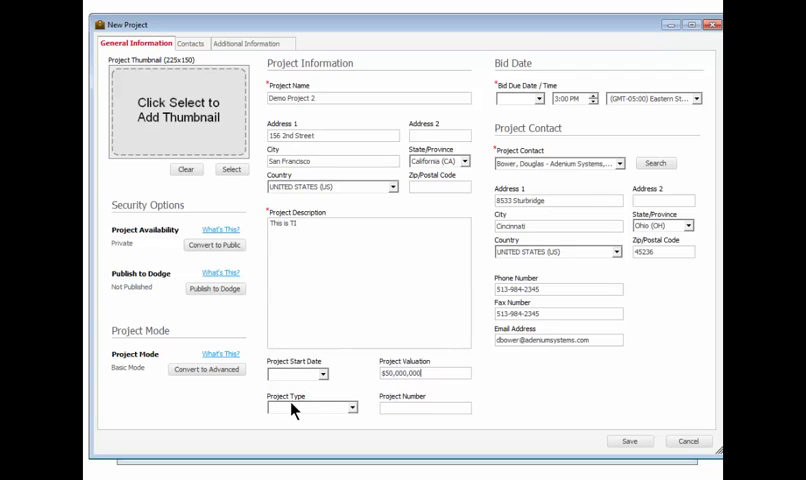
{"action": "left_click", "coordinate": [323, 373]}
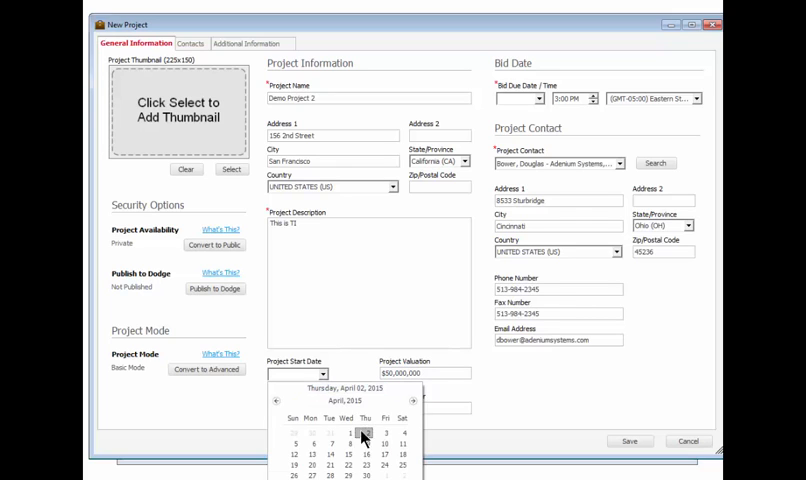
{"action": "left_click", "coordinate": [351, 433]}
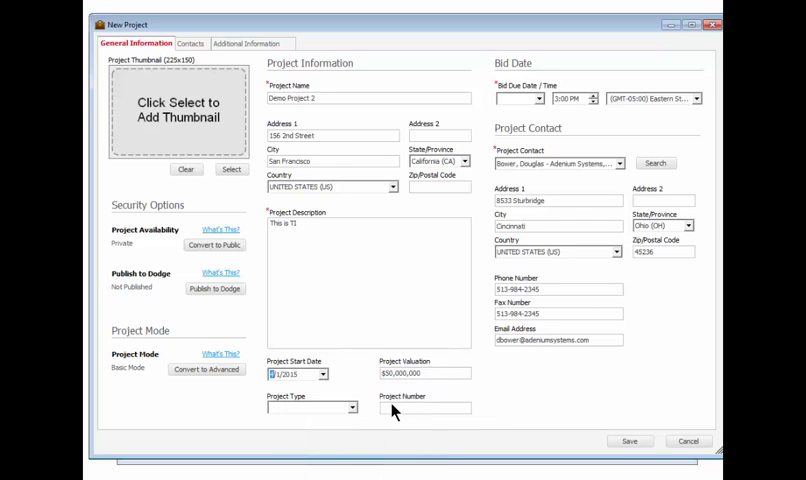
{"action": "type", "text": "4"}
{"action": "left_click", "coordinate": [425, 407]}
{"action": "type", "text": "2000"}
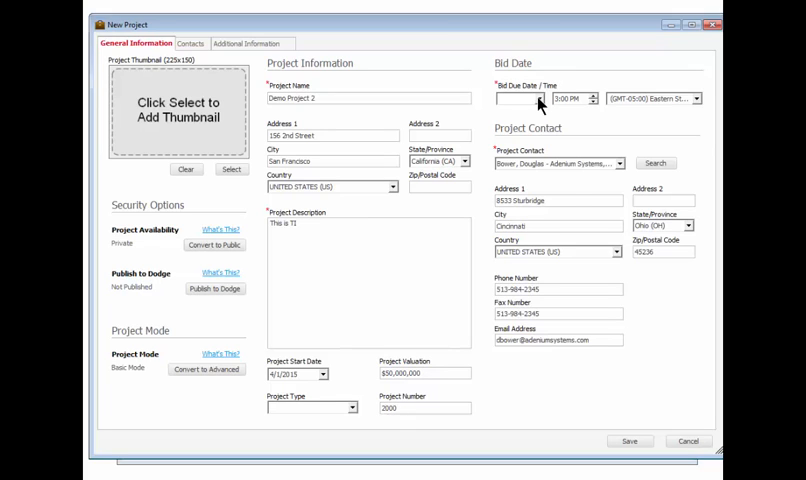
{"action": "left_click", "coordinate": [515, 98]}
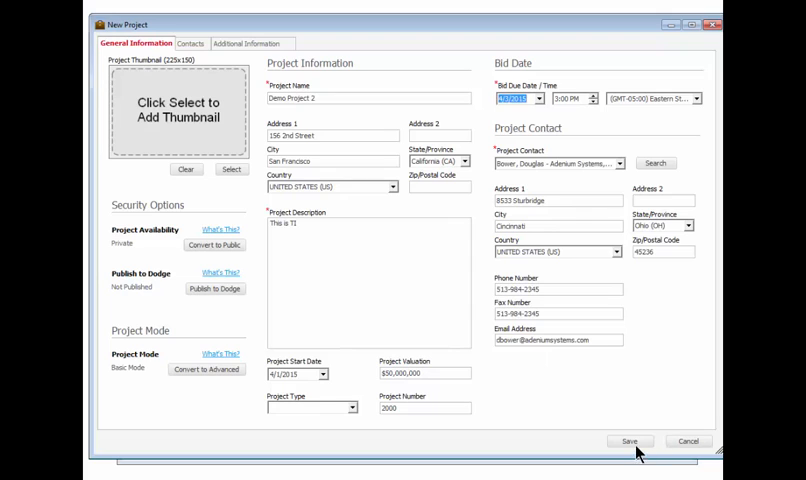
{"action": "left_click", "coordinate": [630, 441]}
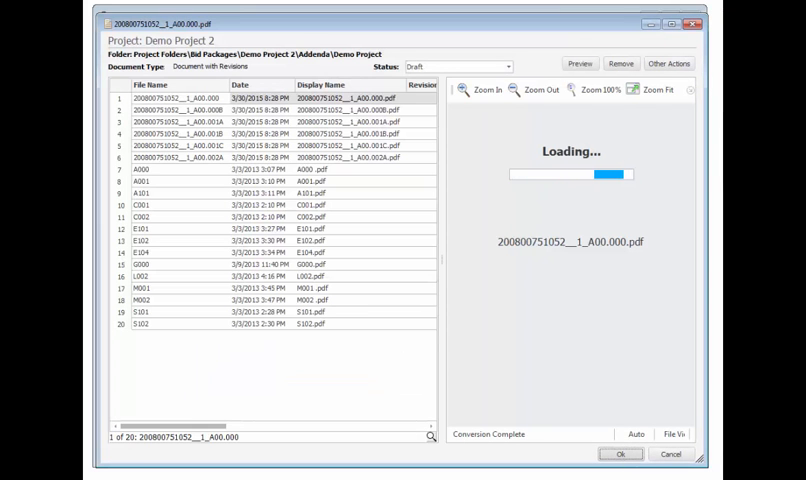
Accept the twenty loaded bid documents and view the project's empty invitee list.
{"action": "left_click", "coordinate": [155, 172]}
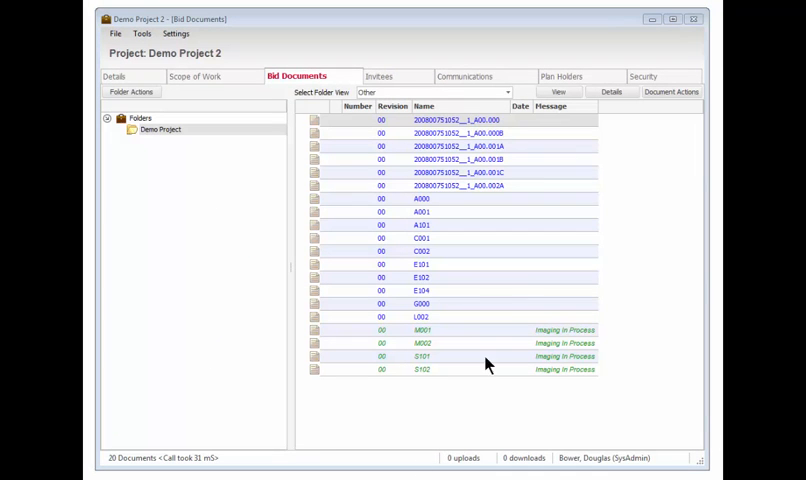
{"action": "left_click", "coordinate": [381, 76]}
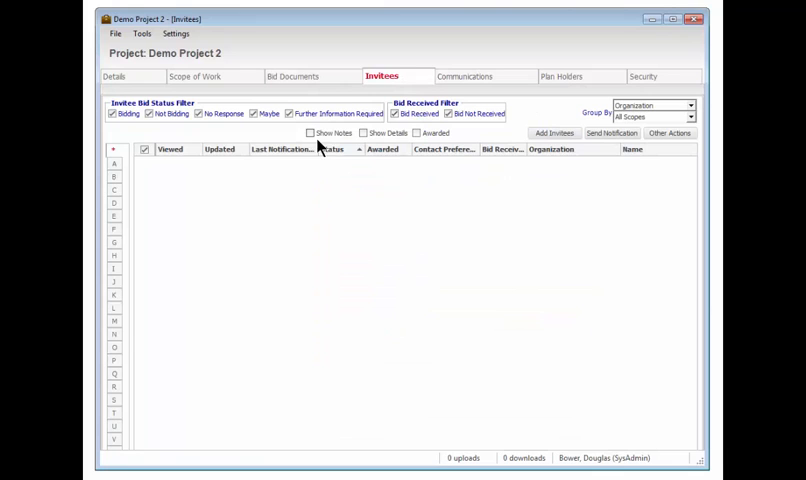
Invite a Building Connect contact found by last name, then go to Scope of Work.
{"action": "left_click", "coordinate": [553, 133]}
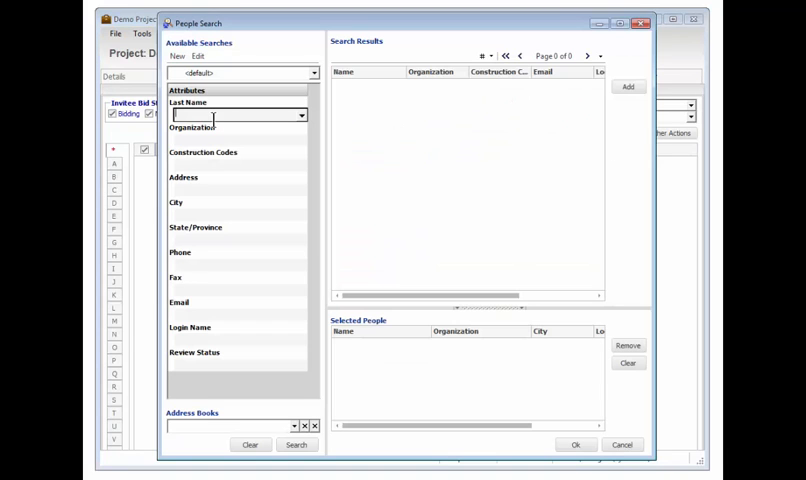
{"action": "type", "text": "m"}
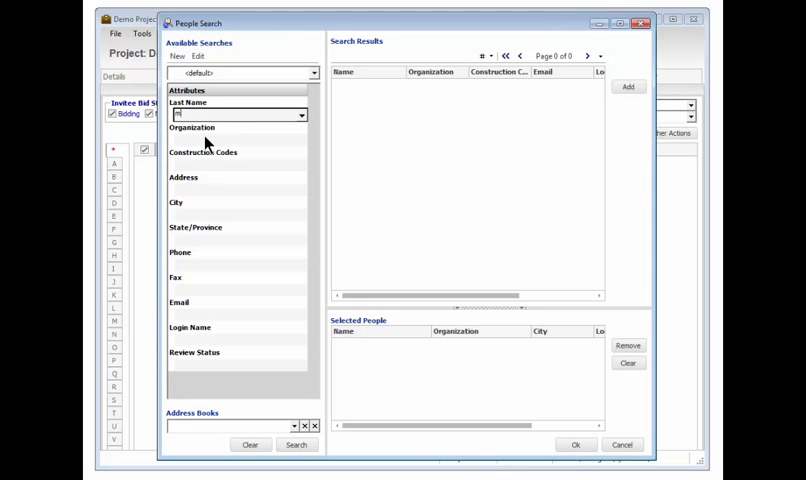
{"action": "left_click", "coordinate": [296, 444]}
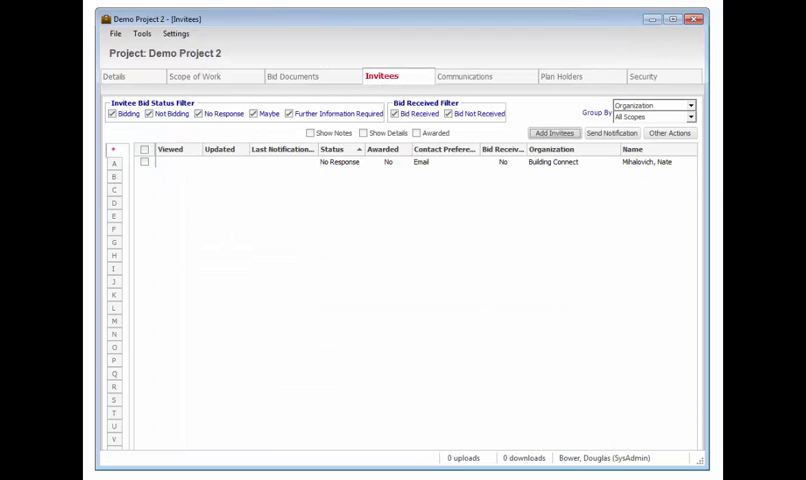
{"action": "left_click", "coordinate": [213, 76]}
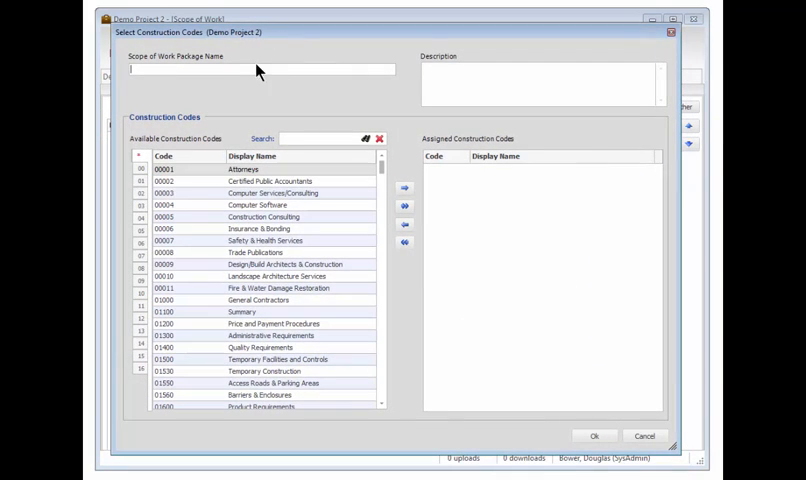
Name the scope package 'Concrete' and assign code 03000 Concrete Contractors.
{"action": "type", "text": "C"}
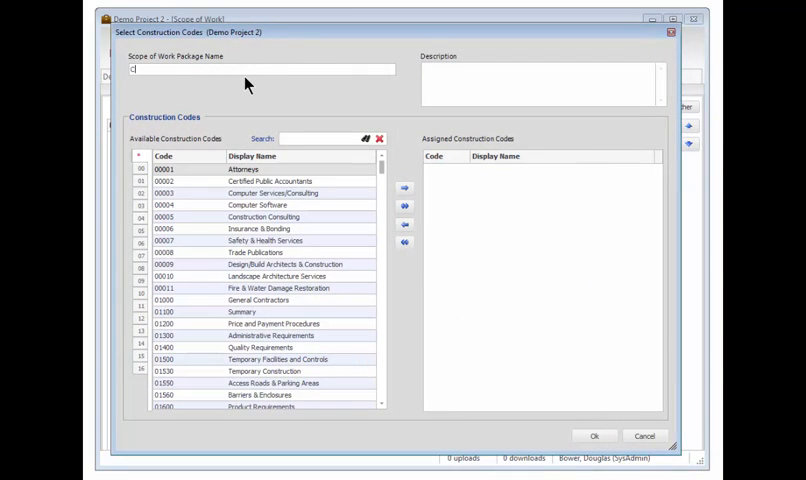
{"action": "type", "text": "oncrete"}
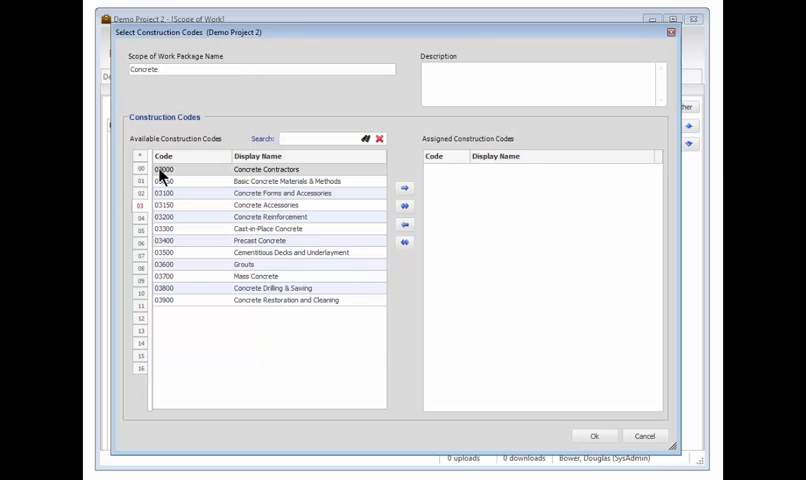
{"action": "left_click", "coordinate": [593, 435]}
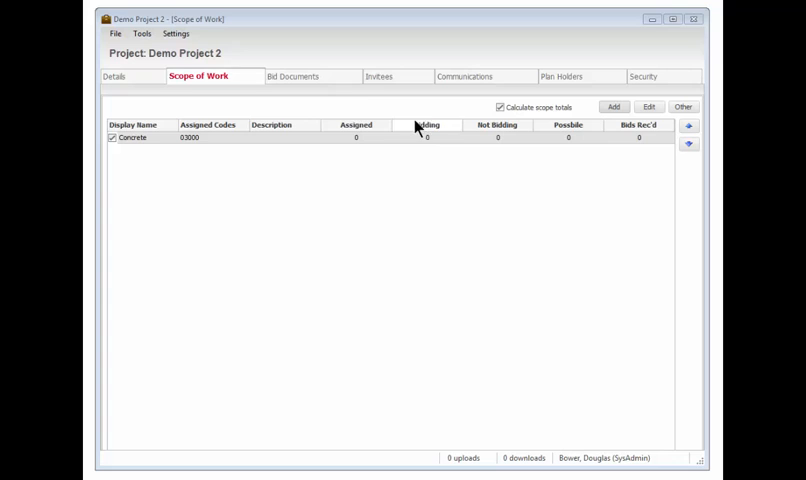
Search code 03000 contacts and add twelve of them as Concrete invitees.
{"action": "left_click", "coordinate": [381, 76]}
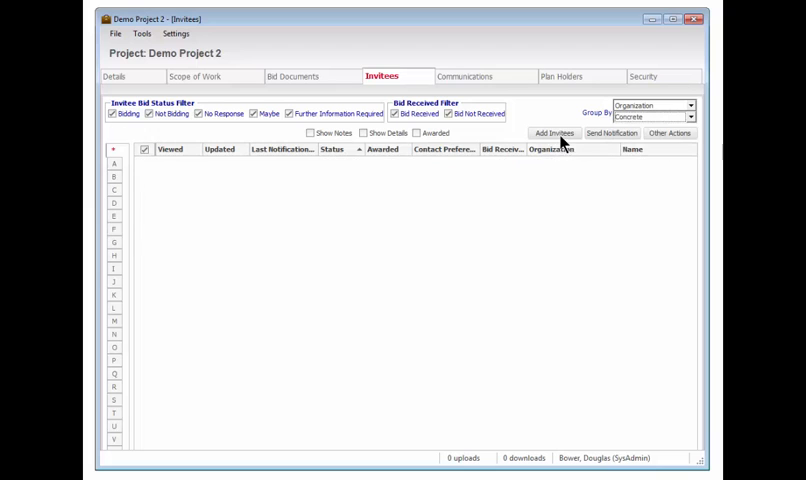
{"action": "left_click", "coordinate": [554, 133]}
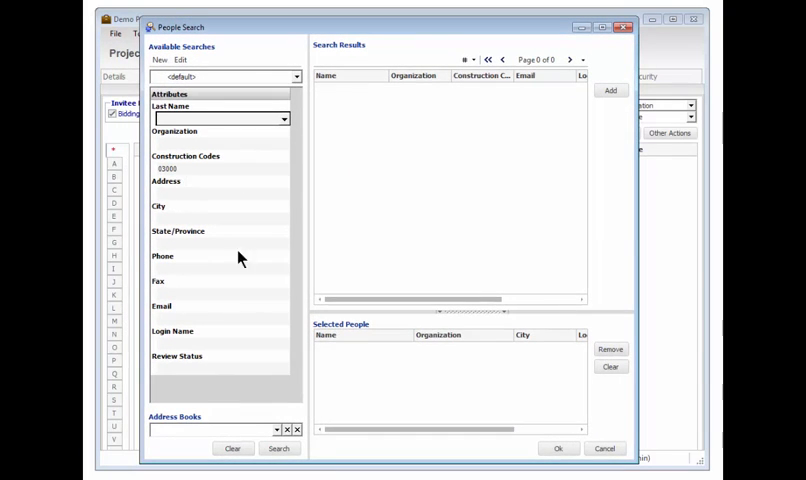
{"action": "left_click", "coordinate": [279, 448]}
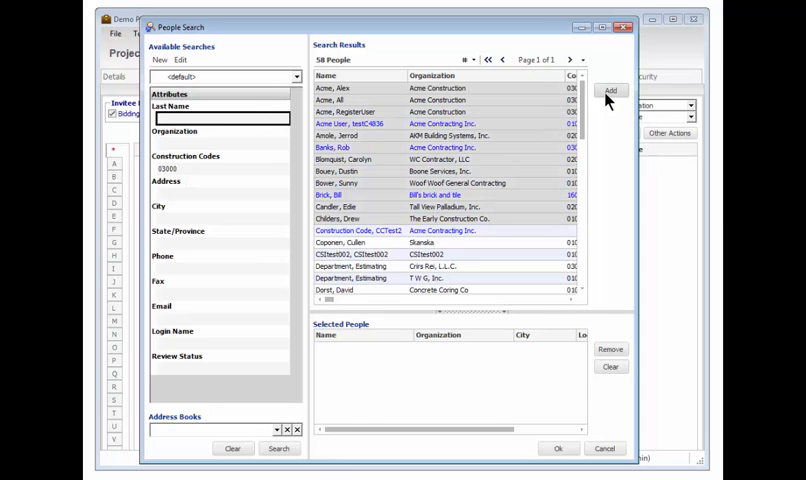
{"action": "left_click", "coordinate": [610, 91]}
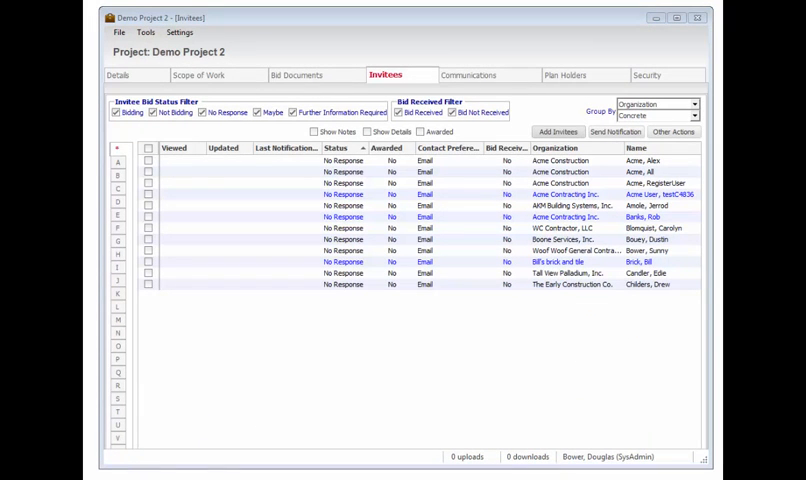
{"action": "left_click", "coordinate": [218, 74]}
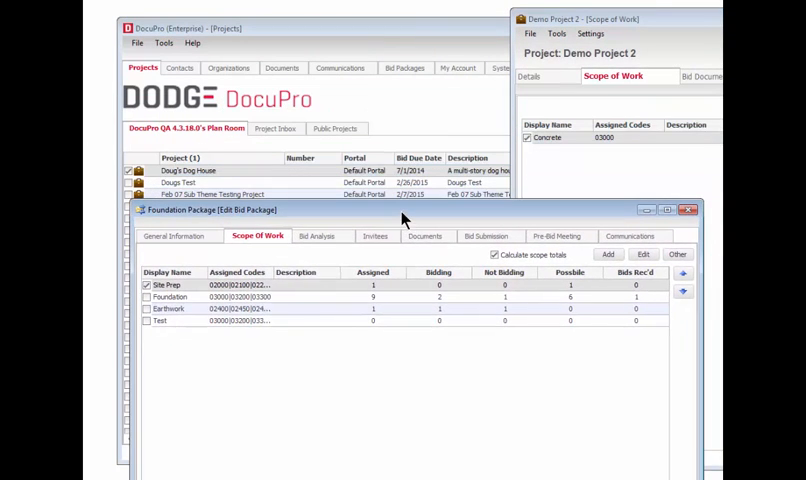
Bring the Foundation Package window forward to copy its Foundation scope.
{"action": "left_click", "coordinate": [146, 297]}
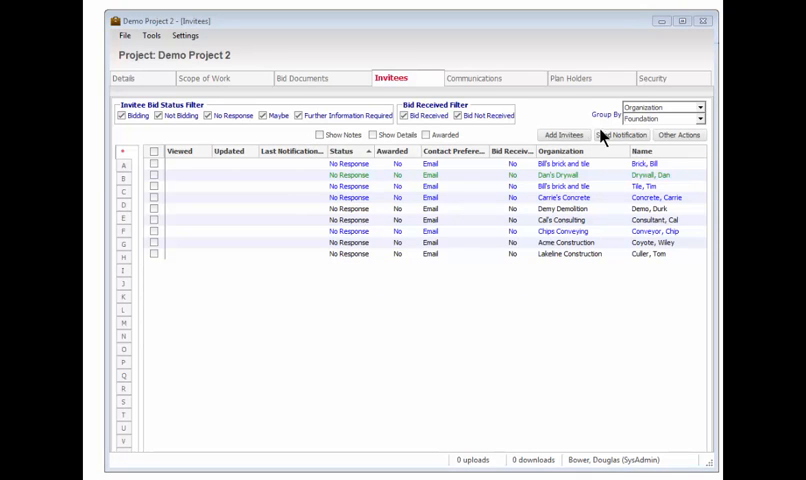
Select all twenty-one invitees with the scope filter set to All Scopes.
{"action": "left_click", "coordinate": [154, 160]}
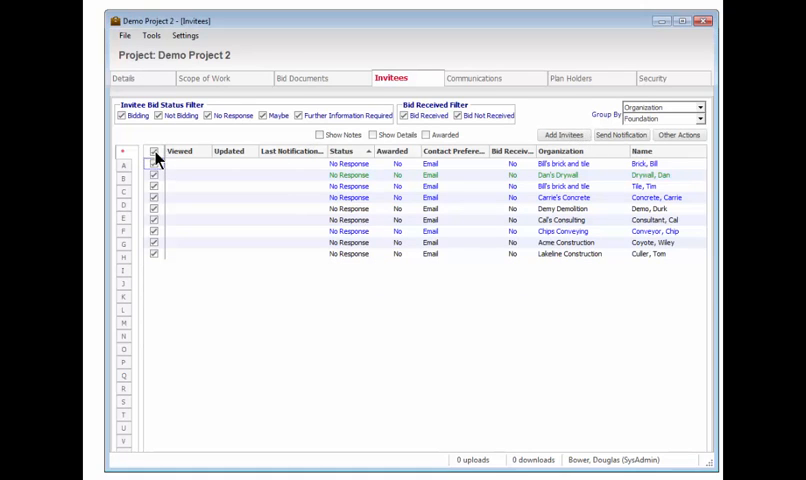
{"action": "left_click", "coordinate": [699, 119]}
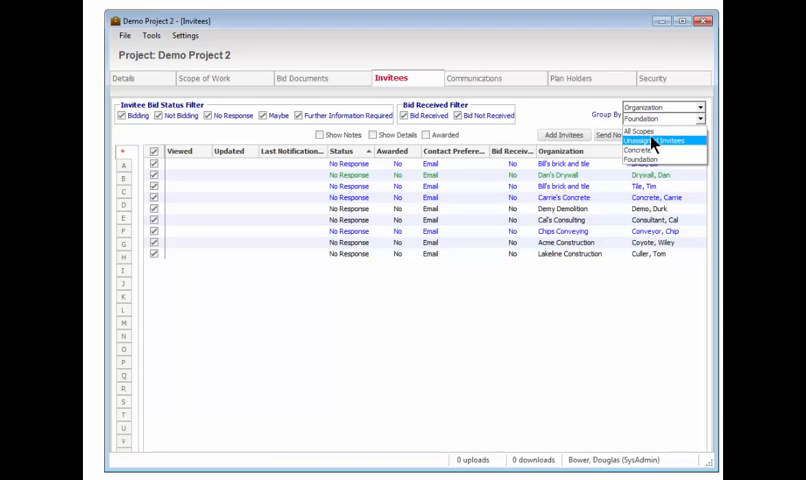
{"action": "left_click", "coordinate": [638, 131]}
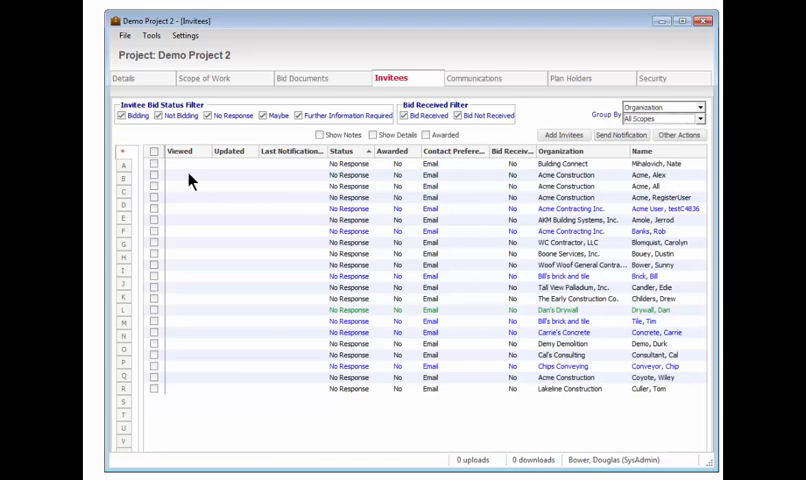
{"action": "left_click", "coordinate": [154, 151]}
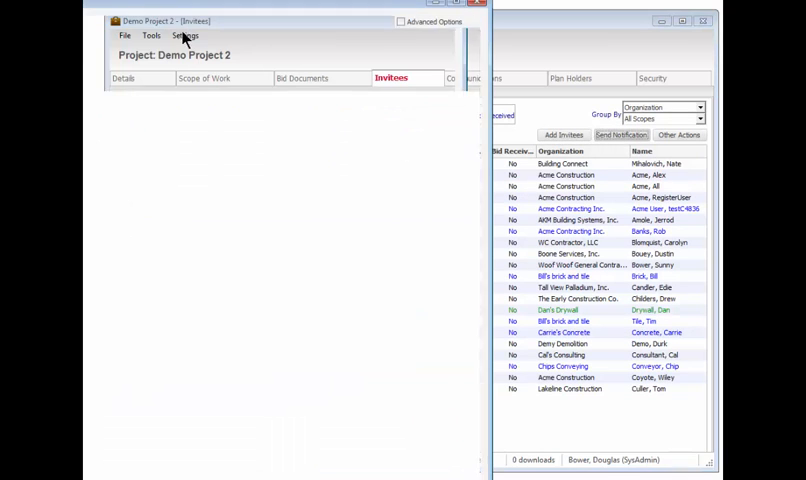
Set the notification type to ITB With Download Link.
{"action": "left_click", "coordinate": [621, 134]}
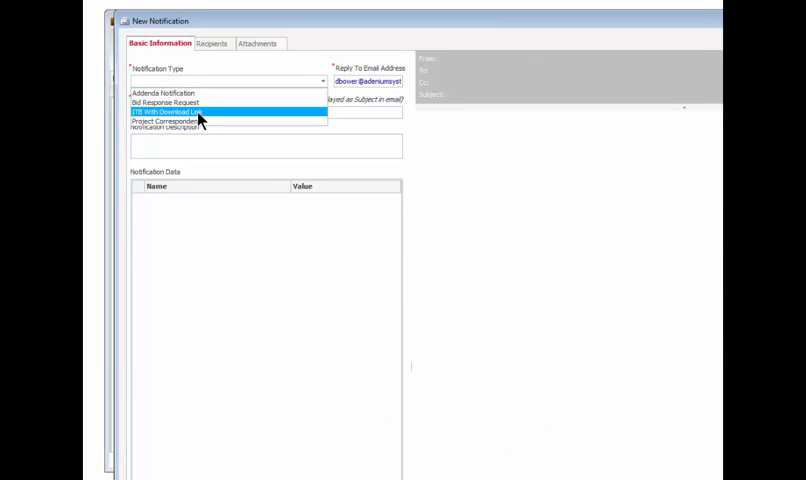
{"action": "left_click", "coordinate": [170, 111]}
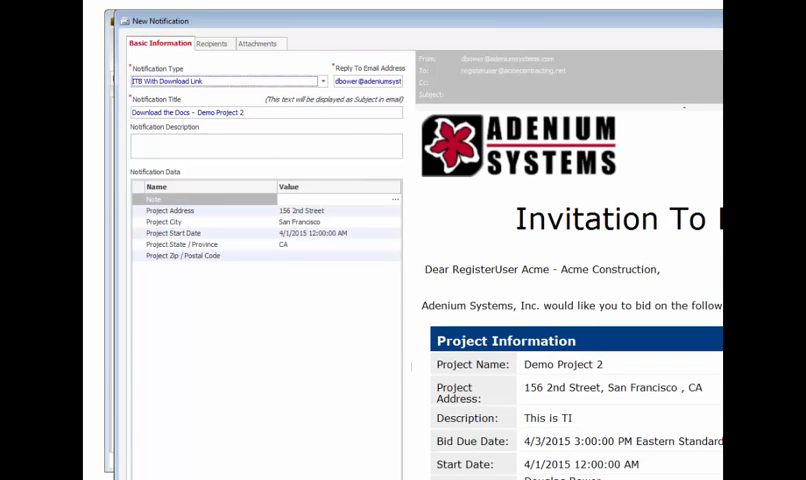